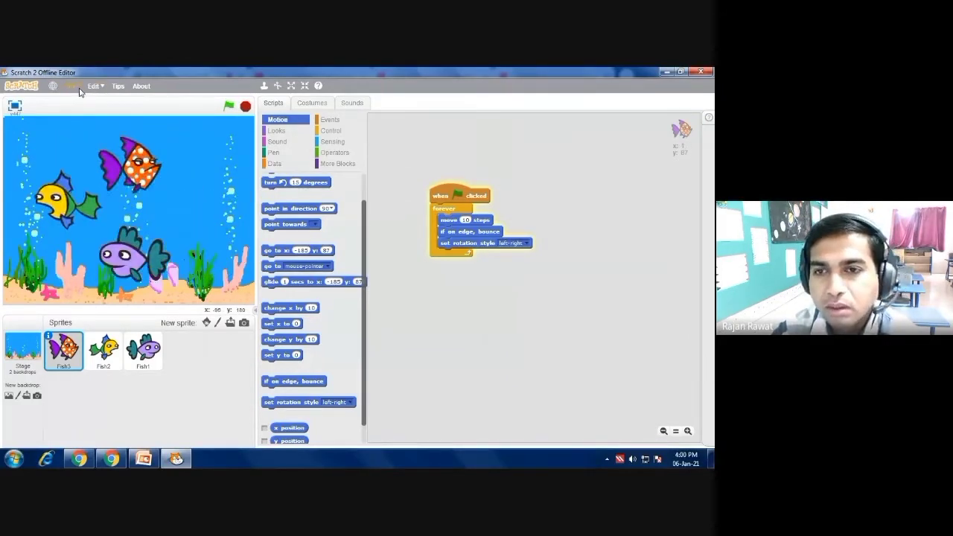
Choose Save from the File menu to bring up the save dialog.
{"action": "left_click", "coordinate": [71, 86]}
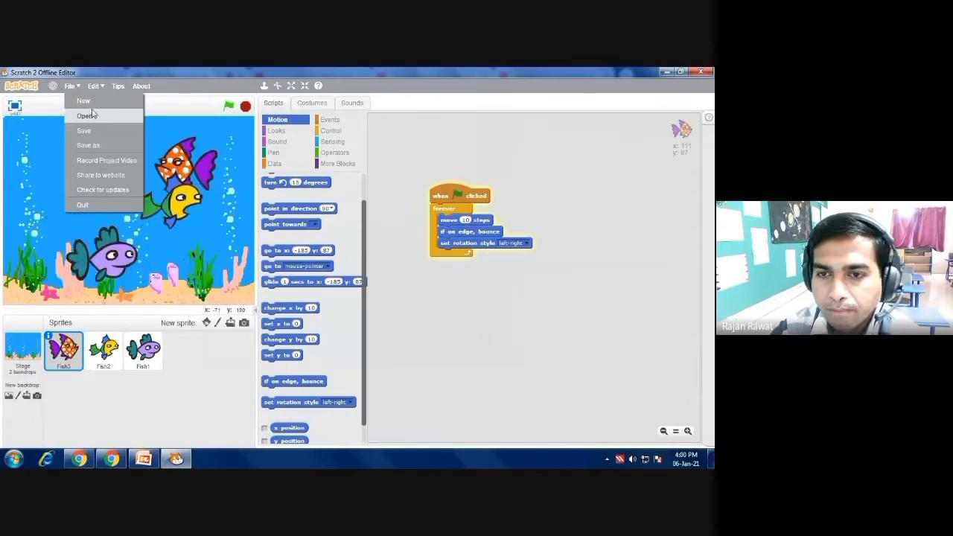
{"action": "mouse_move", "coordinate": [84, 130]}
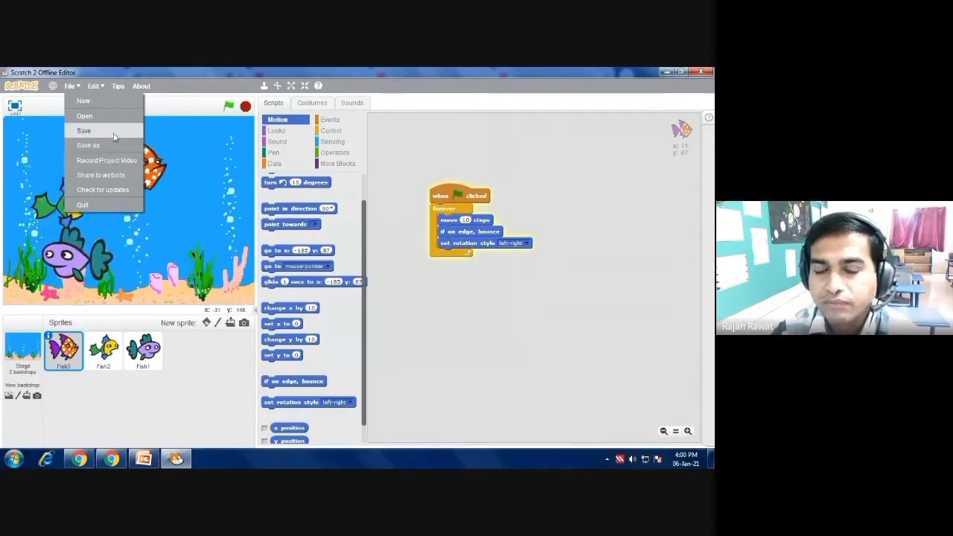
{"action": "left_click", "coordinate": [83, 130]}
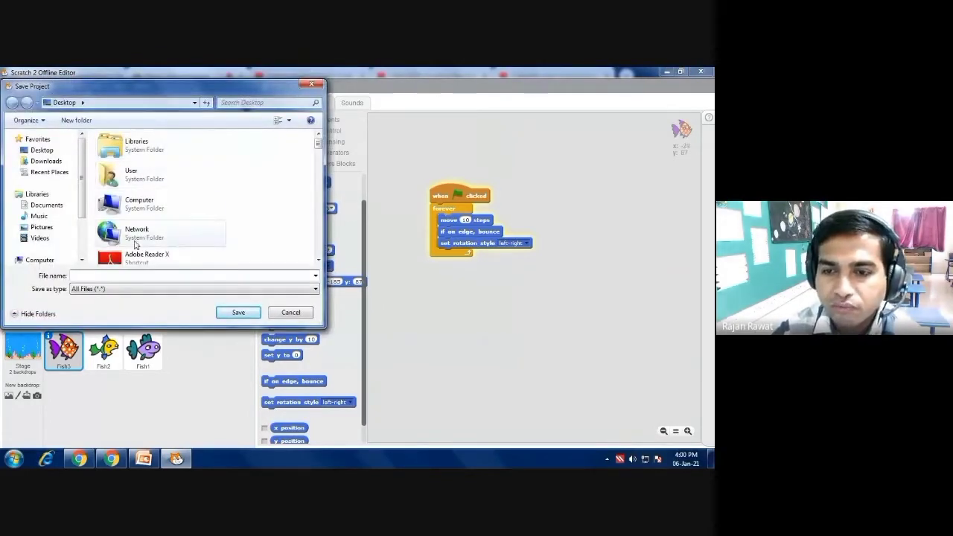
{"action": "mouse_move", "coordinate": [223, 205]}
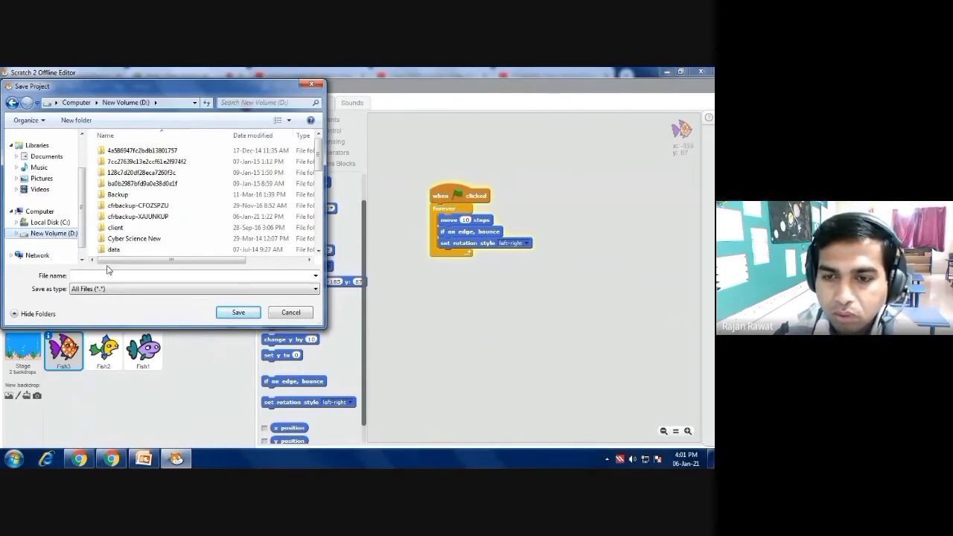
Save the fish animation on New Volume (D:) as 'underwater project'.
{"action": "left_click", "coordinate": [190, 275]}
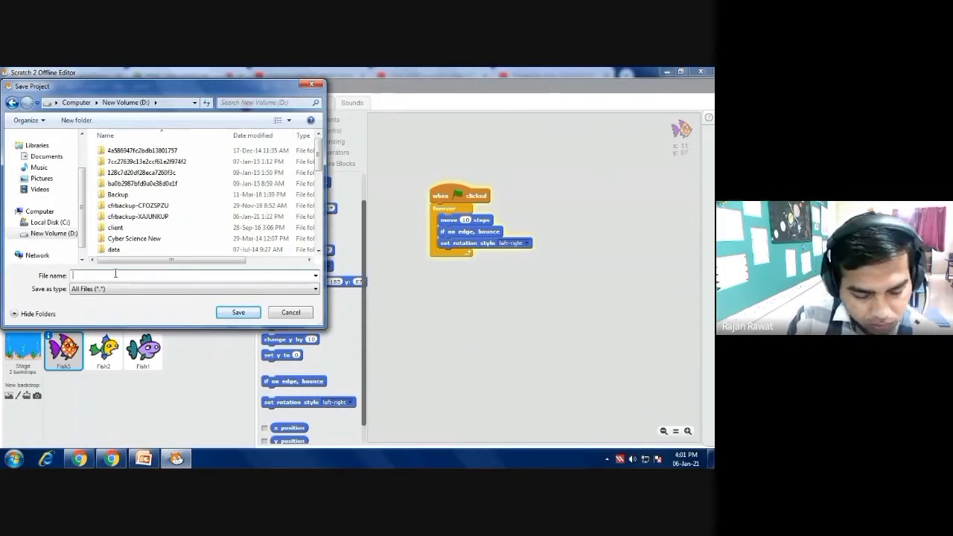
{"action": "type", "text": "underwater pr"}
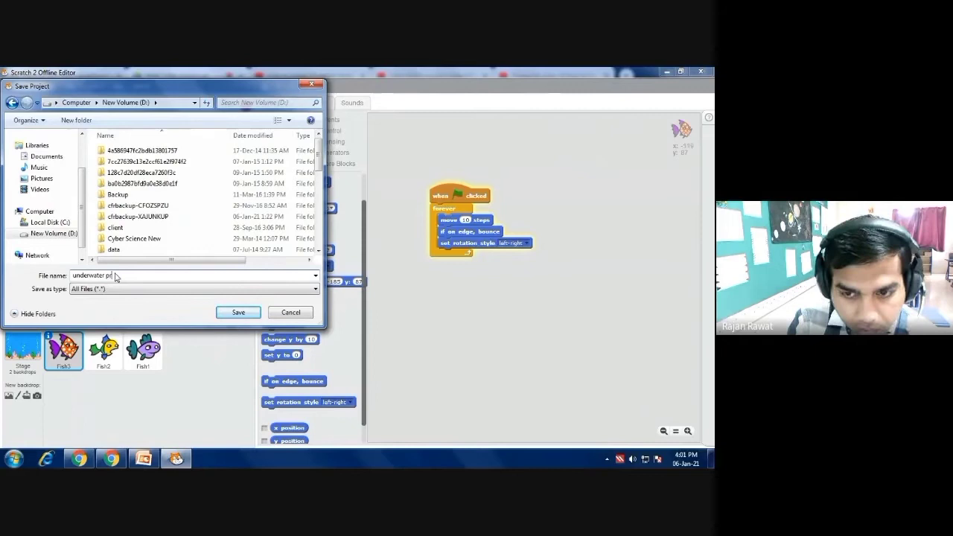
{"action": "type", "text": "o"}
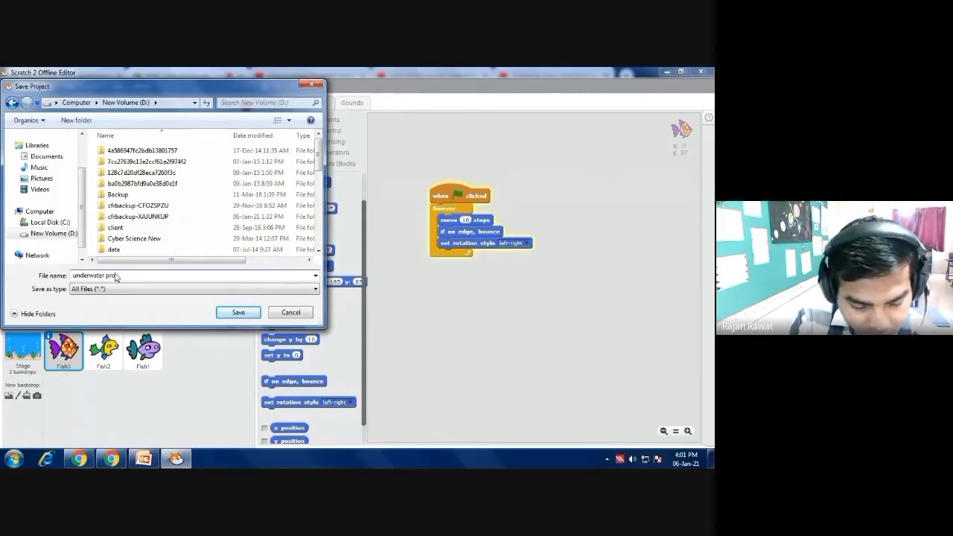
{"action": "type", "text": "ject"}
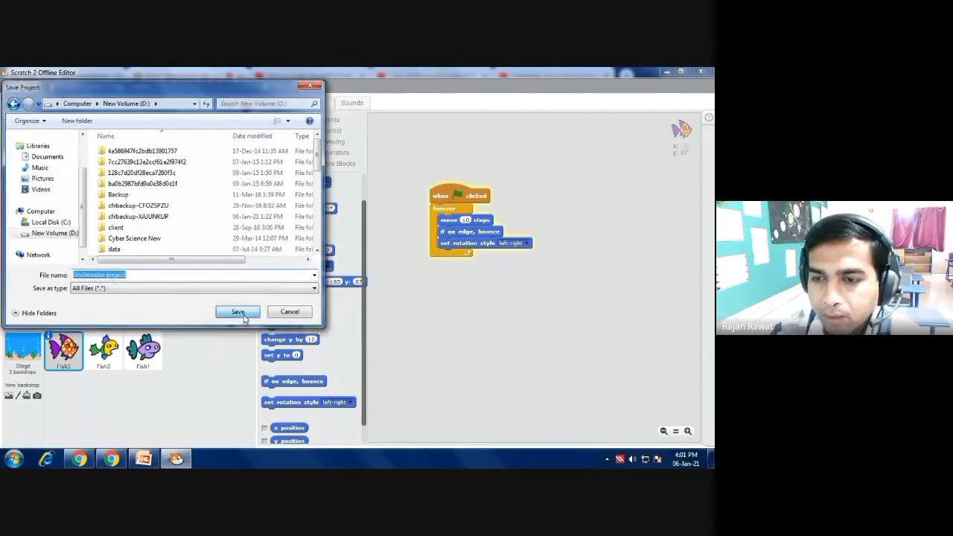
{"action": "left_click", "coordinate": [236, 311]}
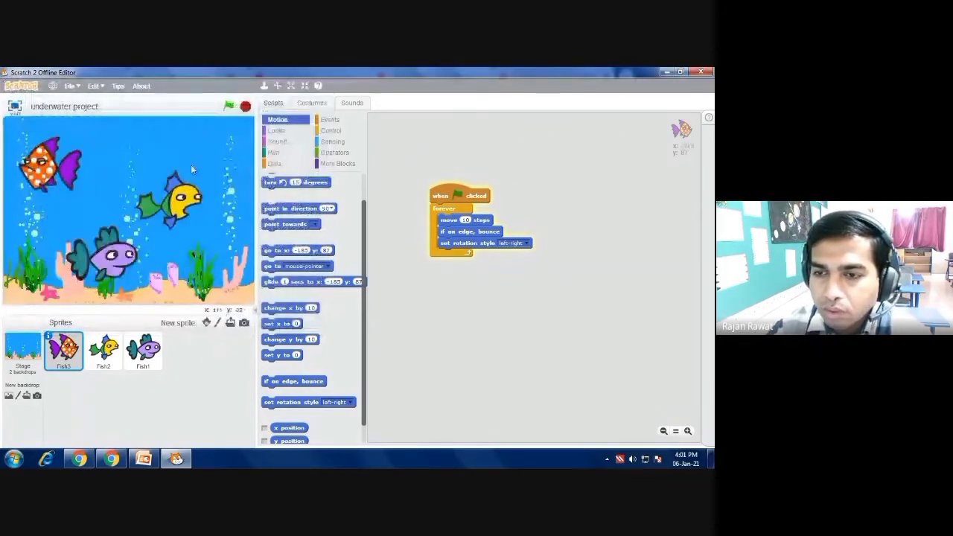
{"action": "left_click", "coordinate": [230, 106]}
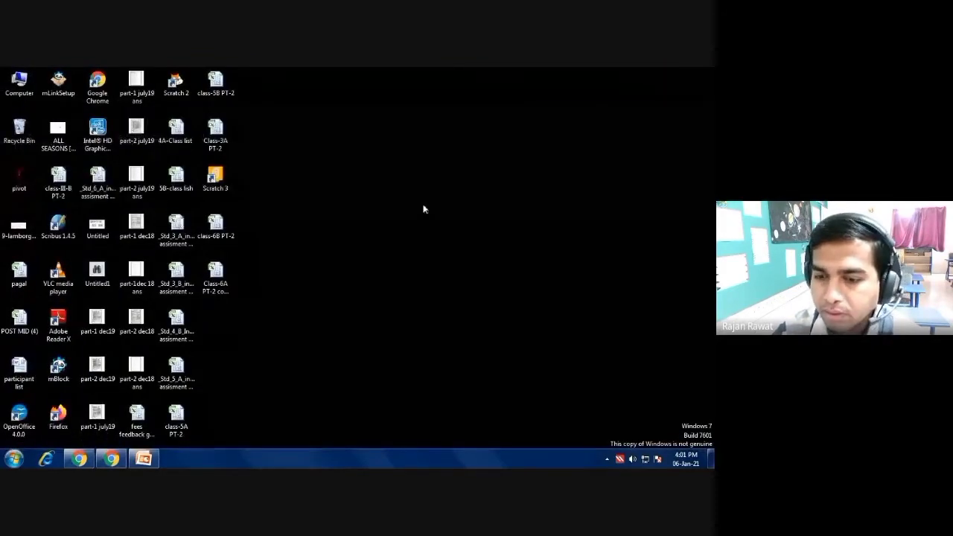
{"action": "mouse_move", "coordinate": [430, 243]}
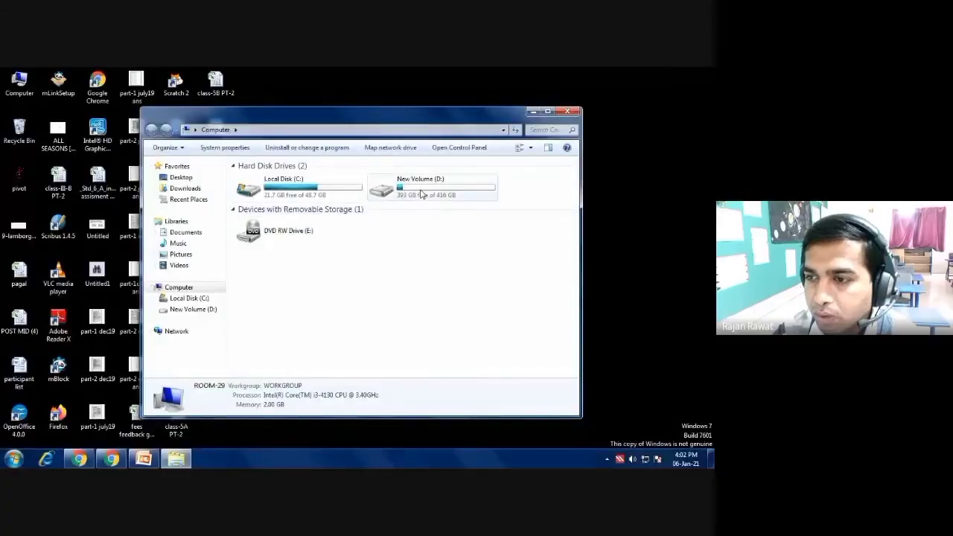
Find 'underwater project' on New Volume (D:) and double-click it to reopen the project.
{"action": "double_click", "coordinate": [432, 188]}
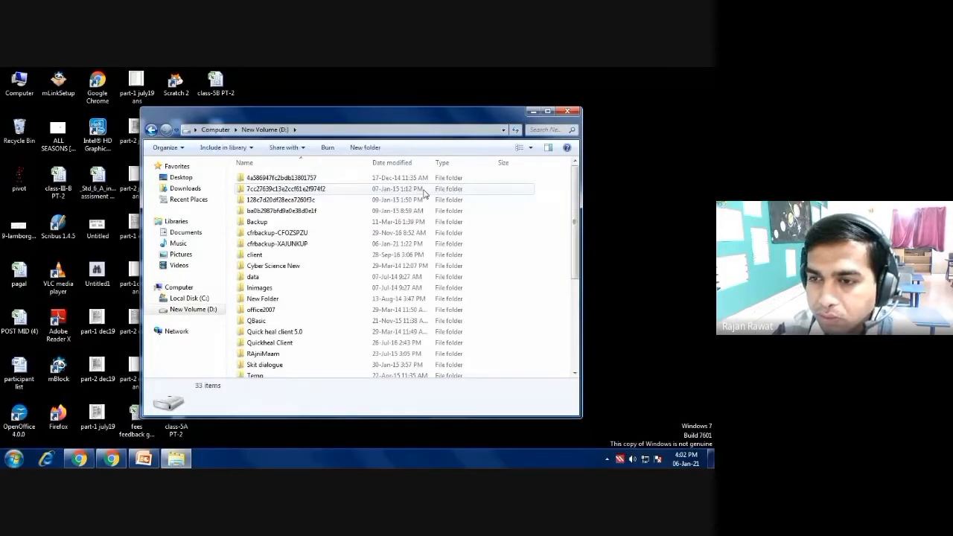
{"action": "mouse_move", "coordinate": [332, 282]}
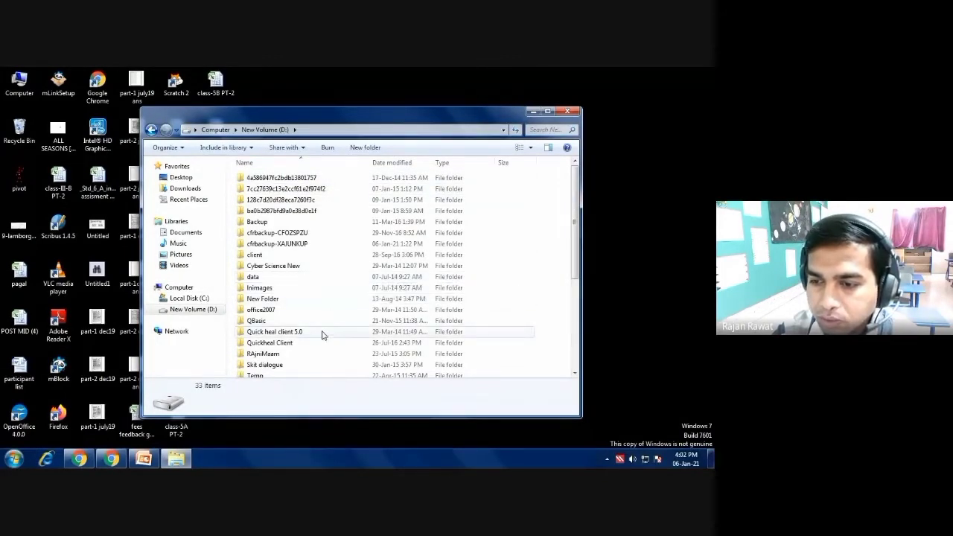
{"action": "scroll", "scroll_direction": "down", "scroll_amount": 3}
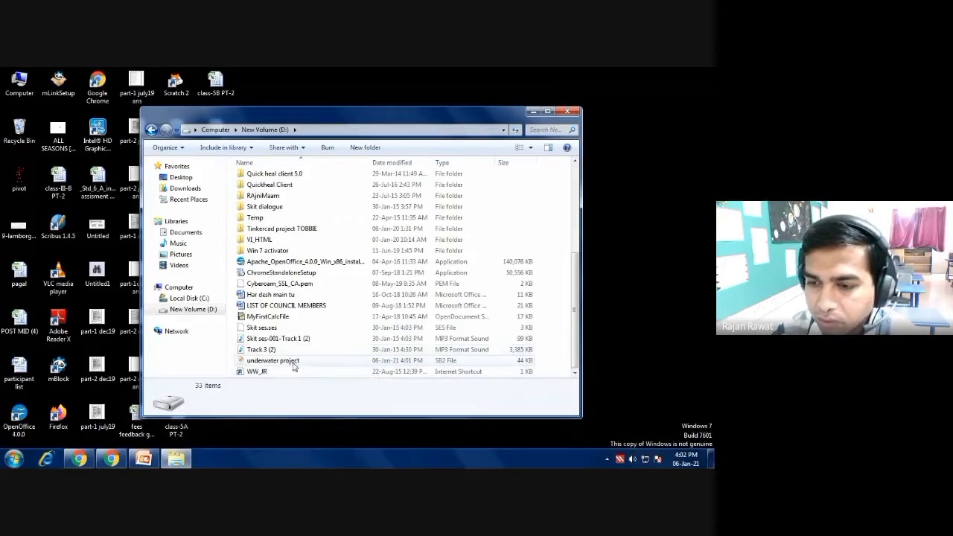
{"action": "mouse_move", "coordinate": [274, 360]}
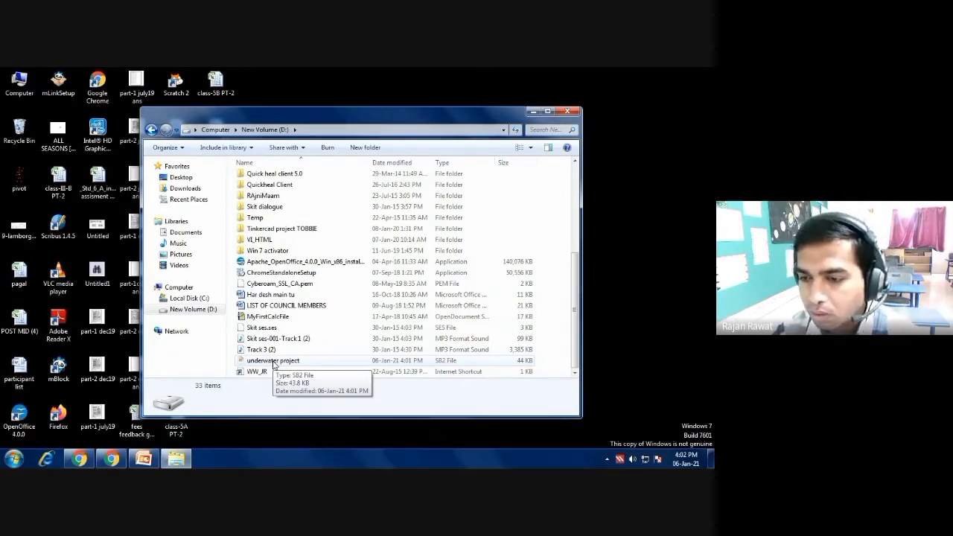
{"action": "left_click", "coordinate": [273, 360]}
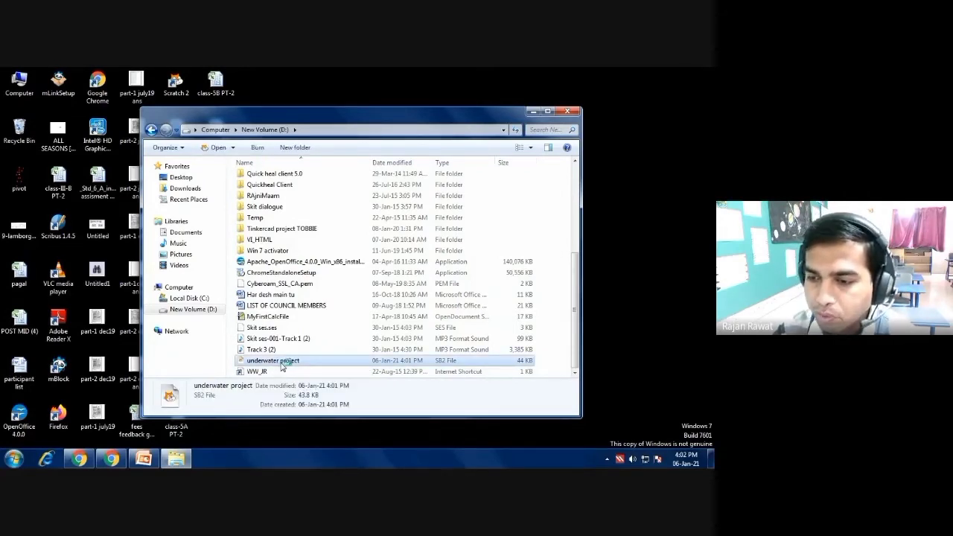
{"action": "double_click", "coordinate": [272, 360]}
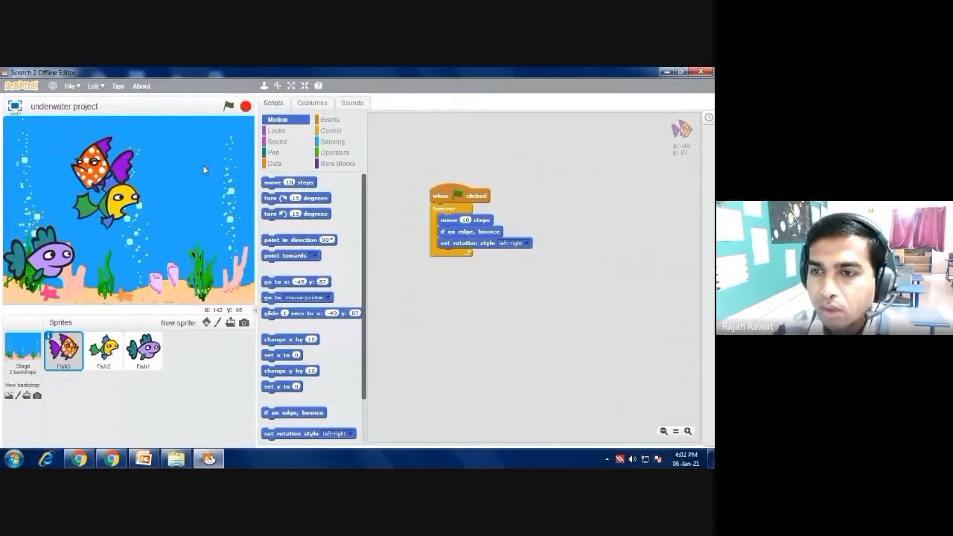
Run the reopened fish animation with the green flag above the stage.
{"action": "left_click", "coordinate": [229, 106]}
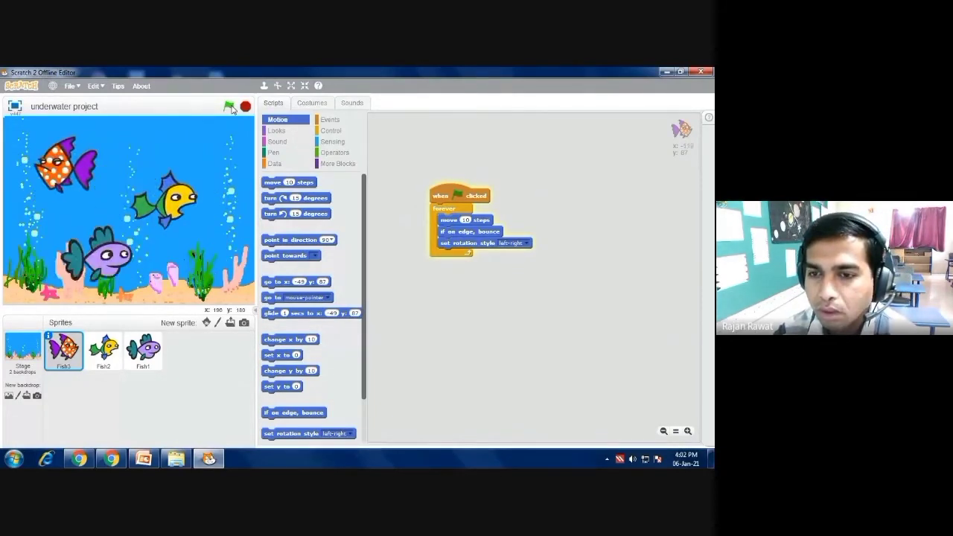
{"action": "left_click", "coordinate": [229, 108]}
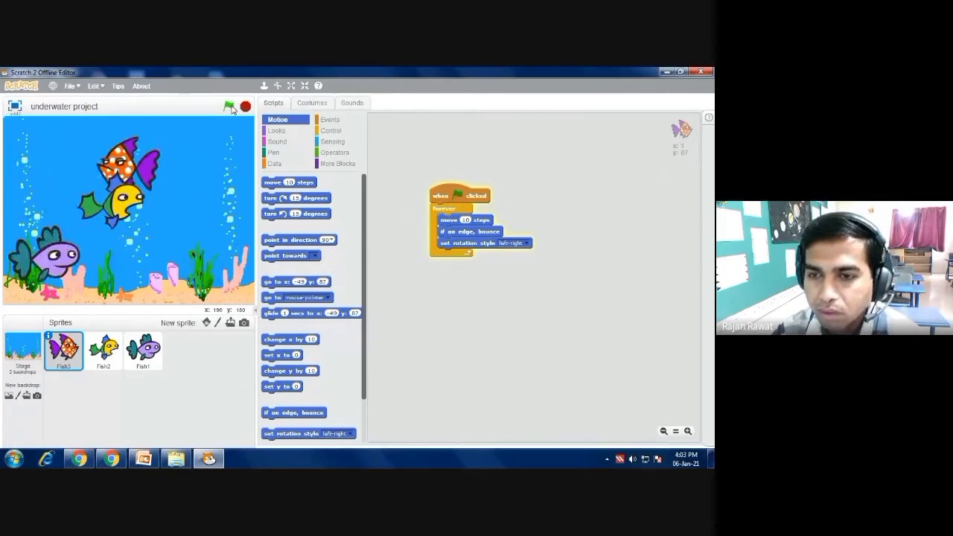